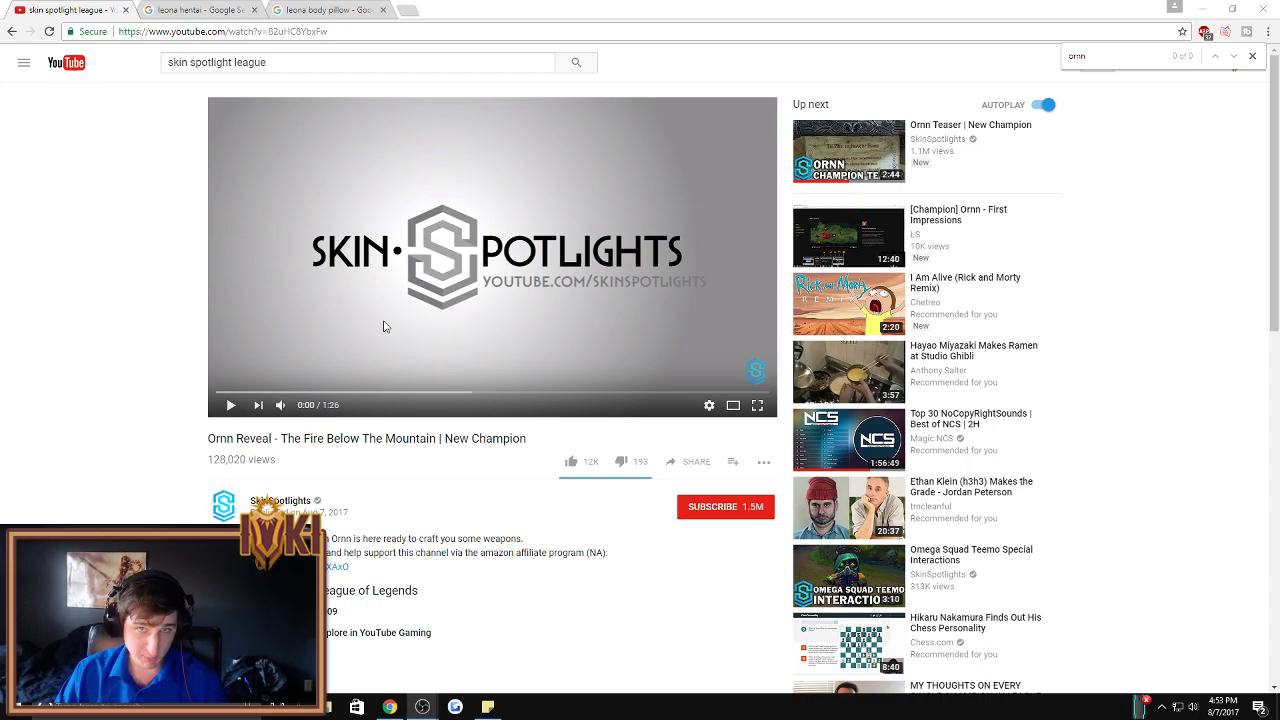
mouse_move(372, 308)
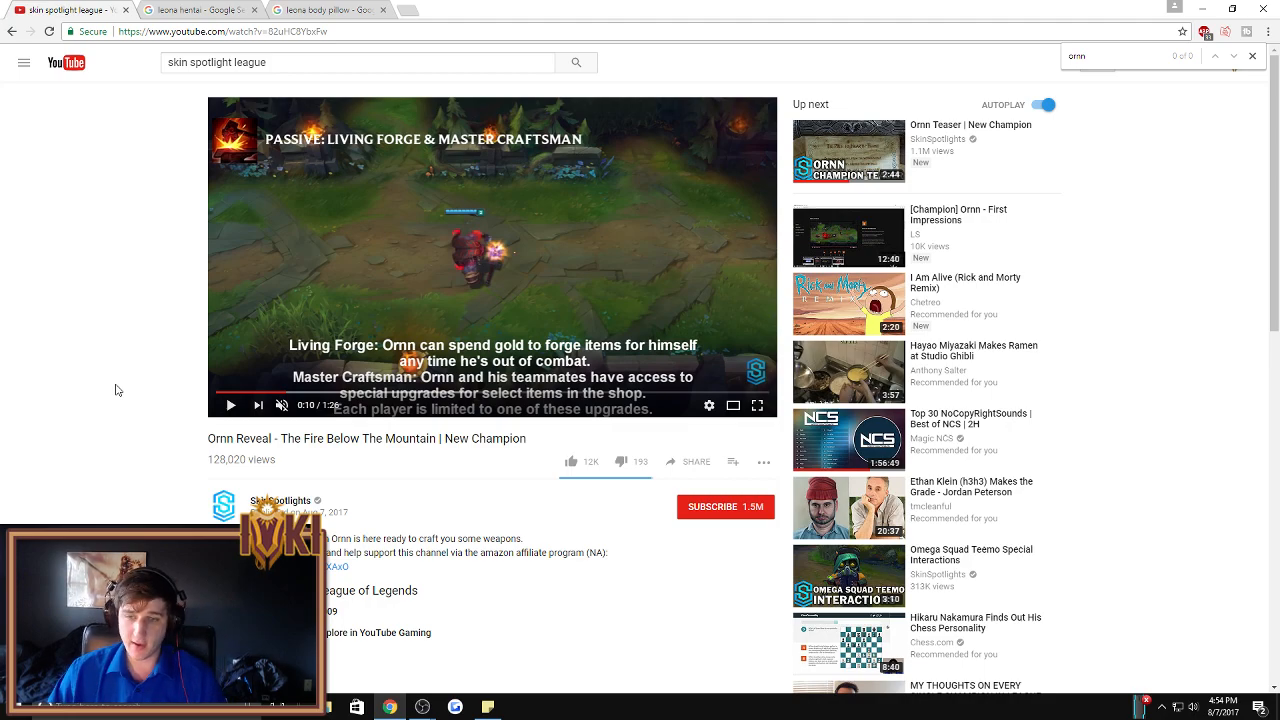
mouse_move(168, 220)
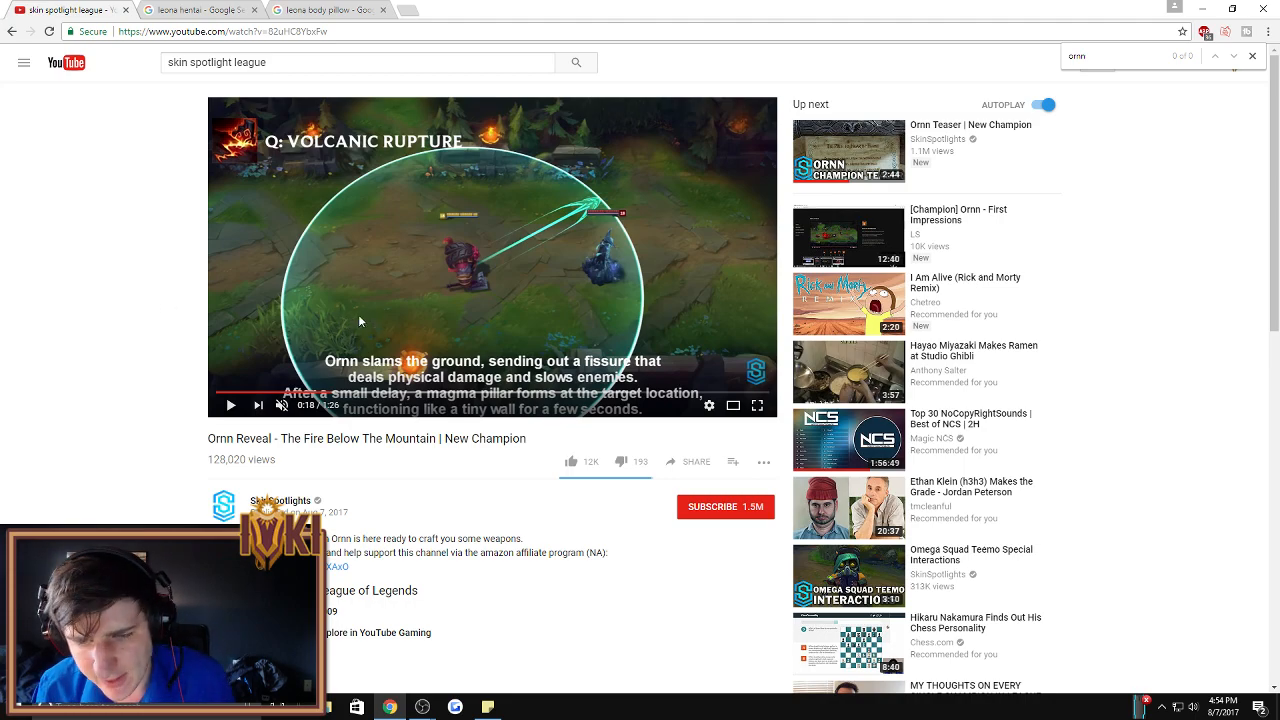
left_click(232, 404)
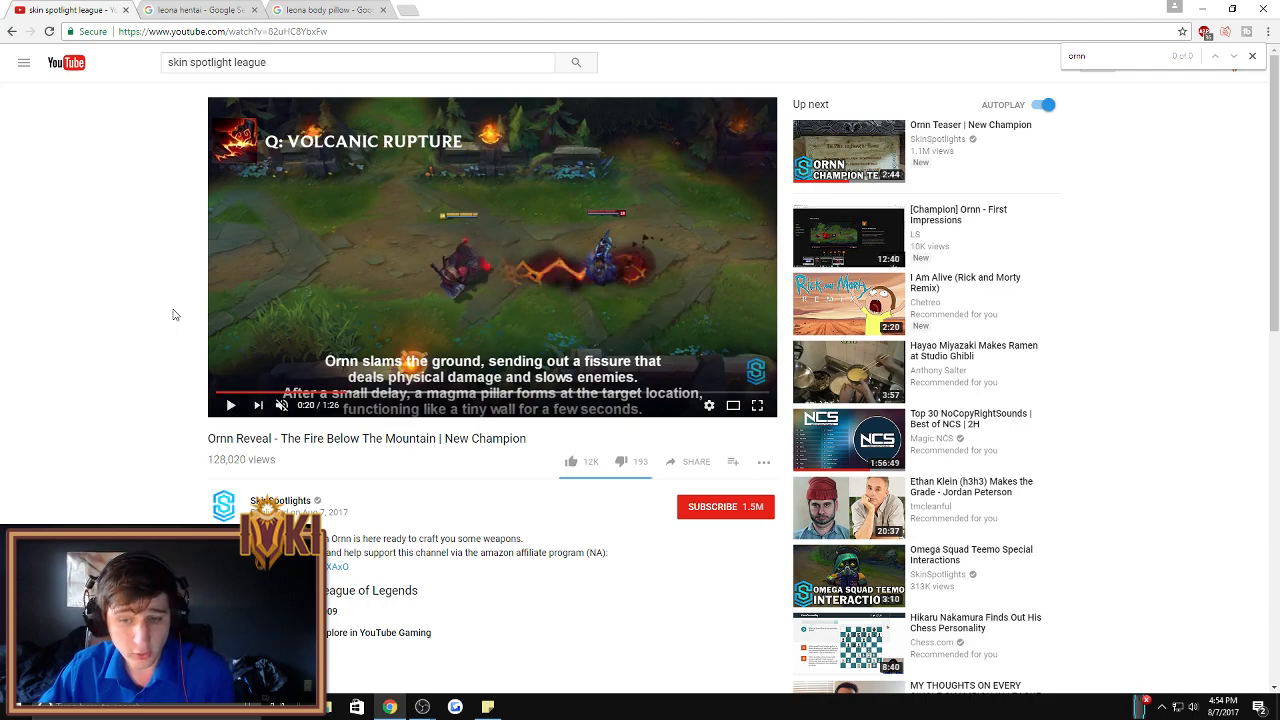
mouse_move(256, 332)
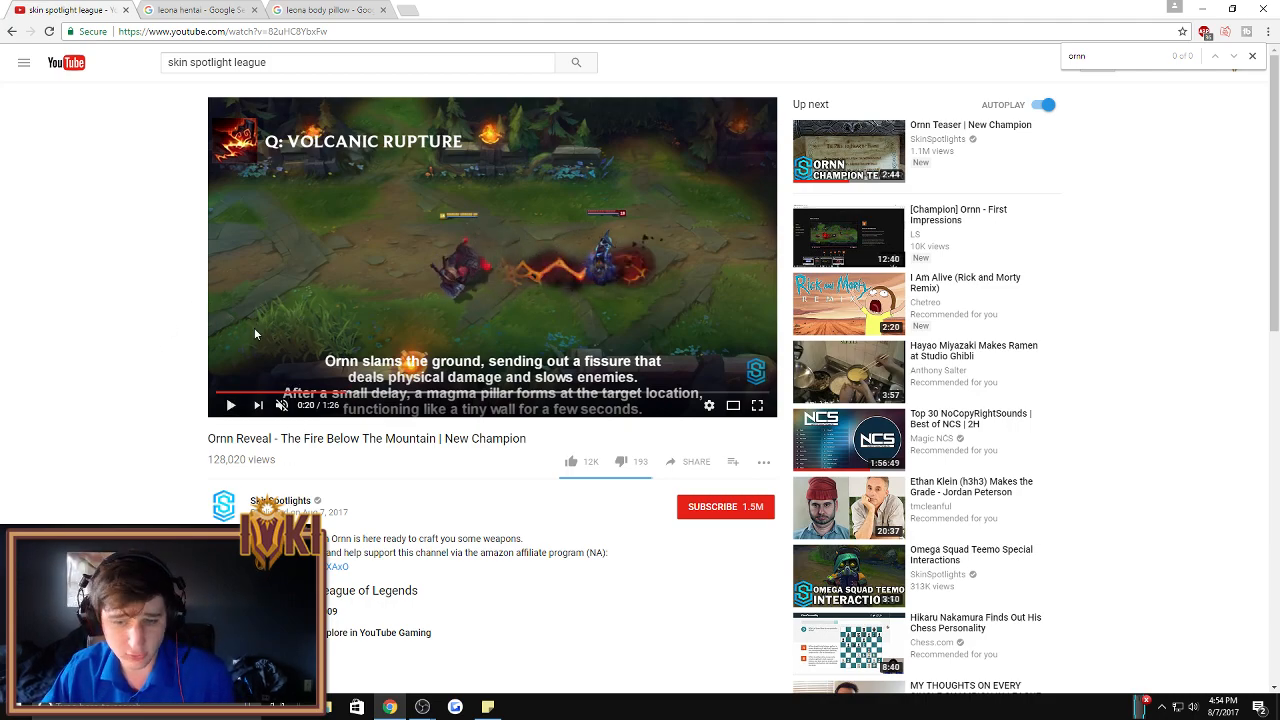
mouse_move(460, 276)
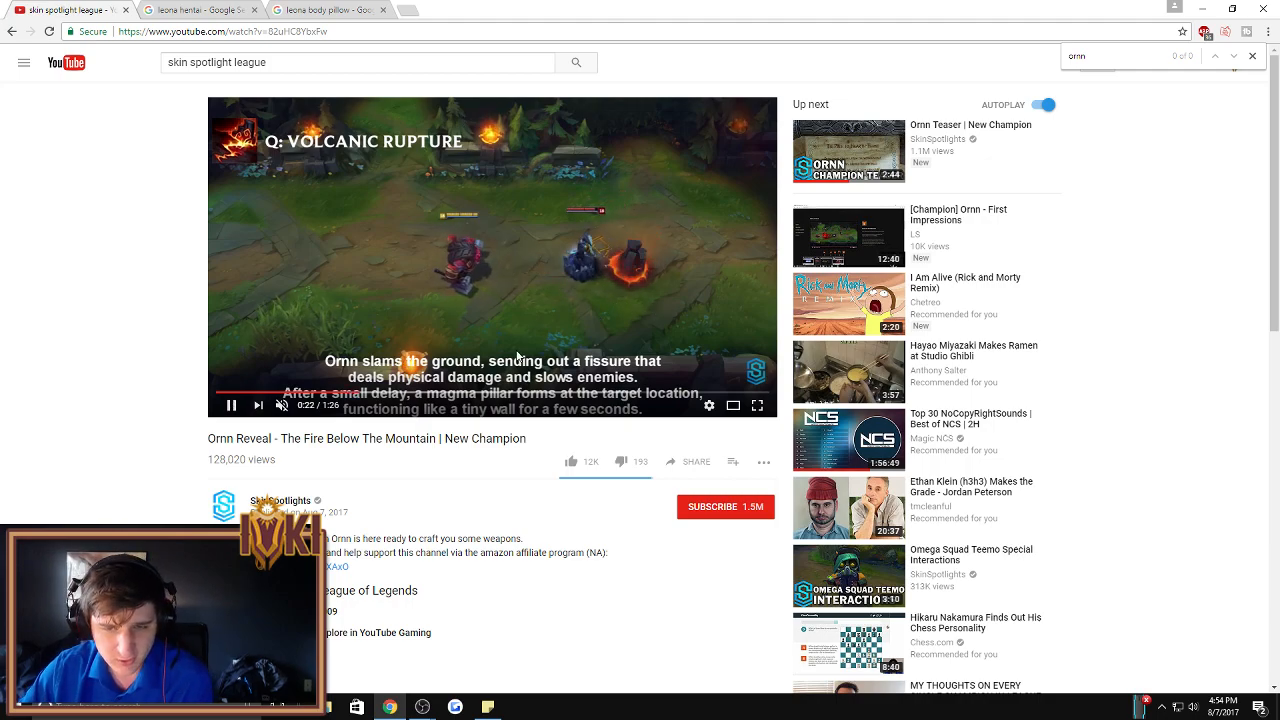
left_click(492, 256)
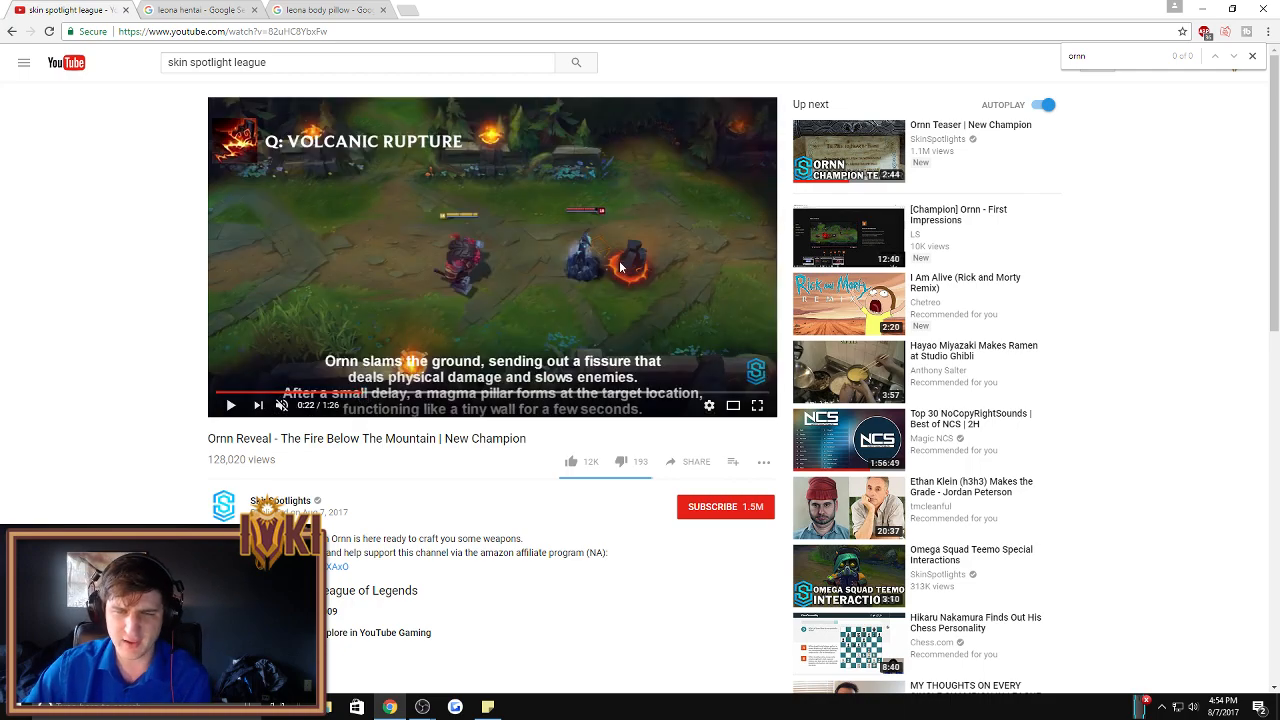
mouse_move(648, 262)
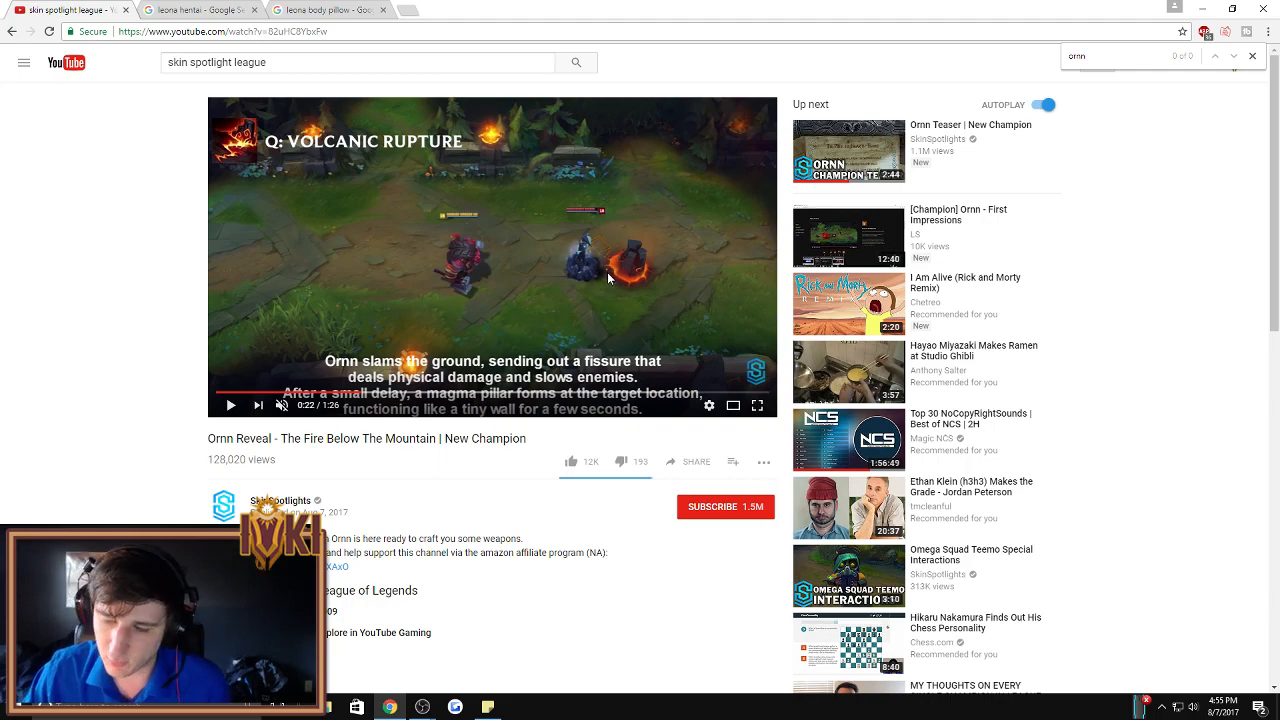
mouse_move(672, 302)
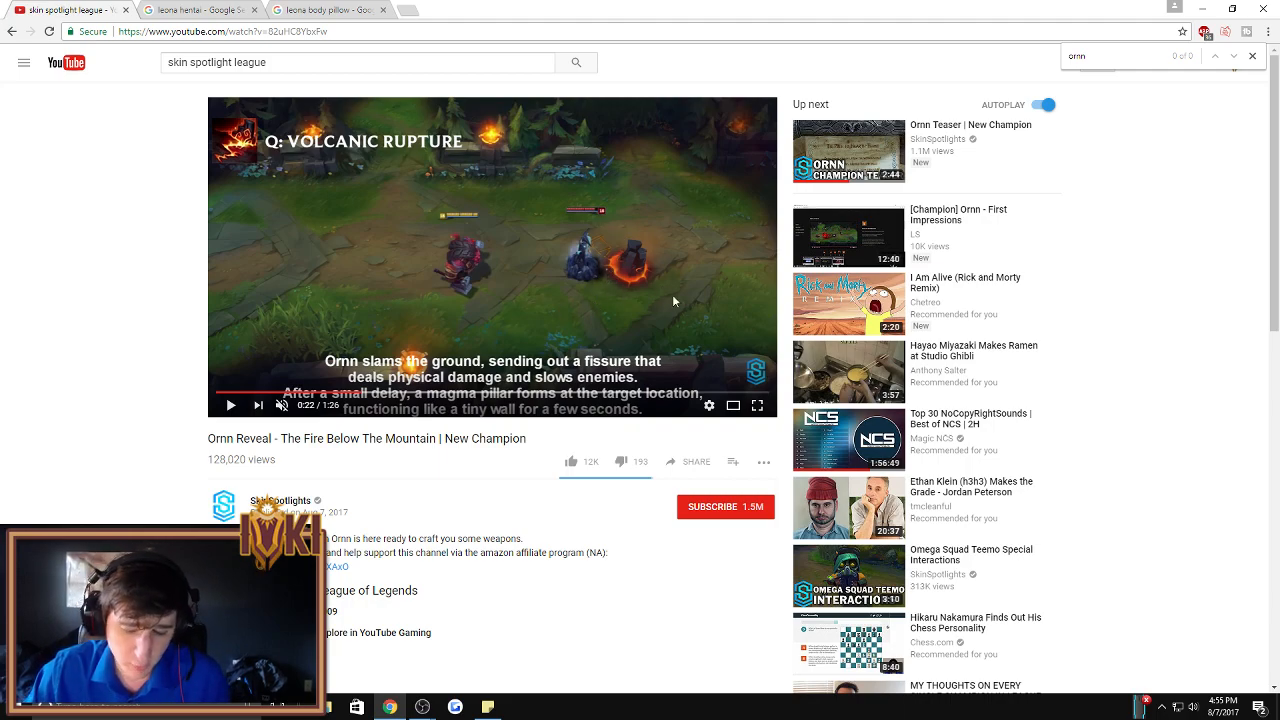
mouse_move(660, 324)
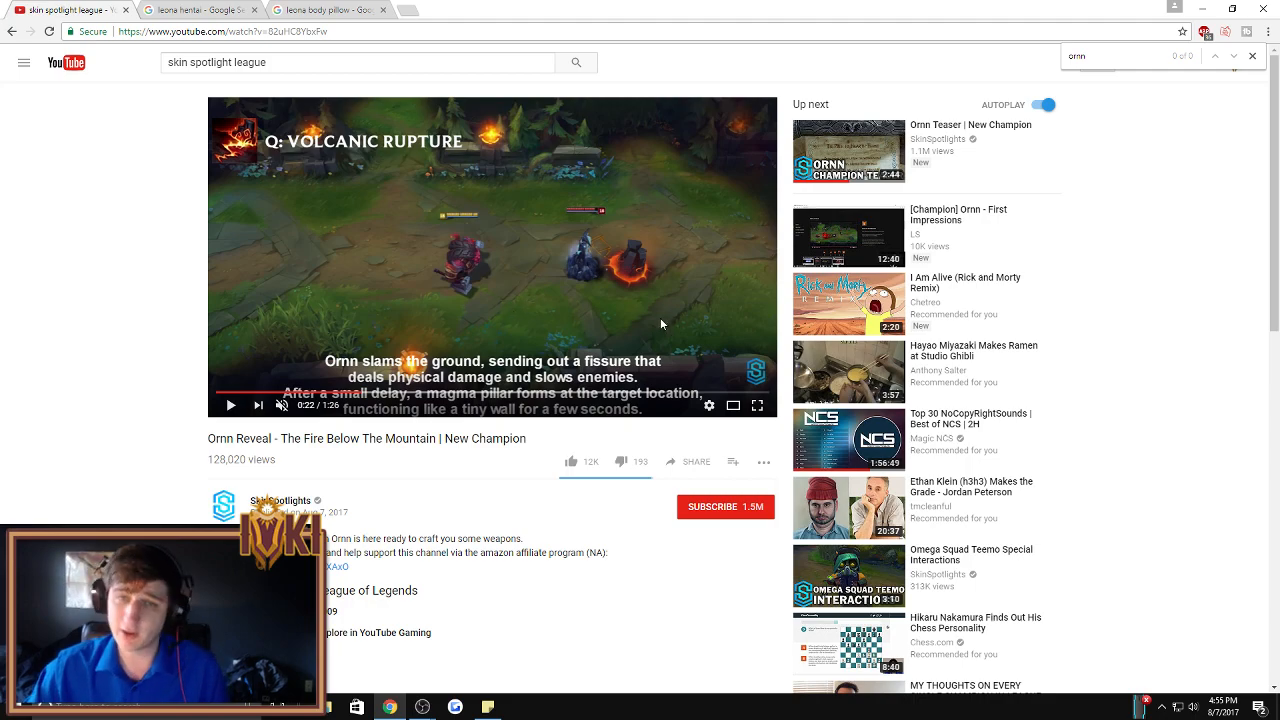
left_click(492, 256)
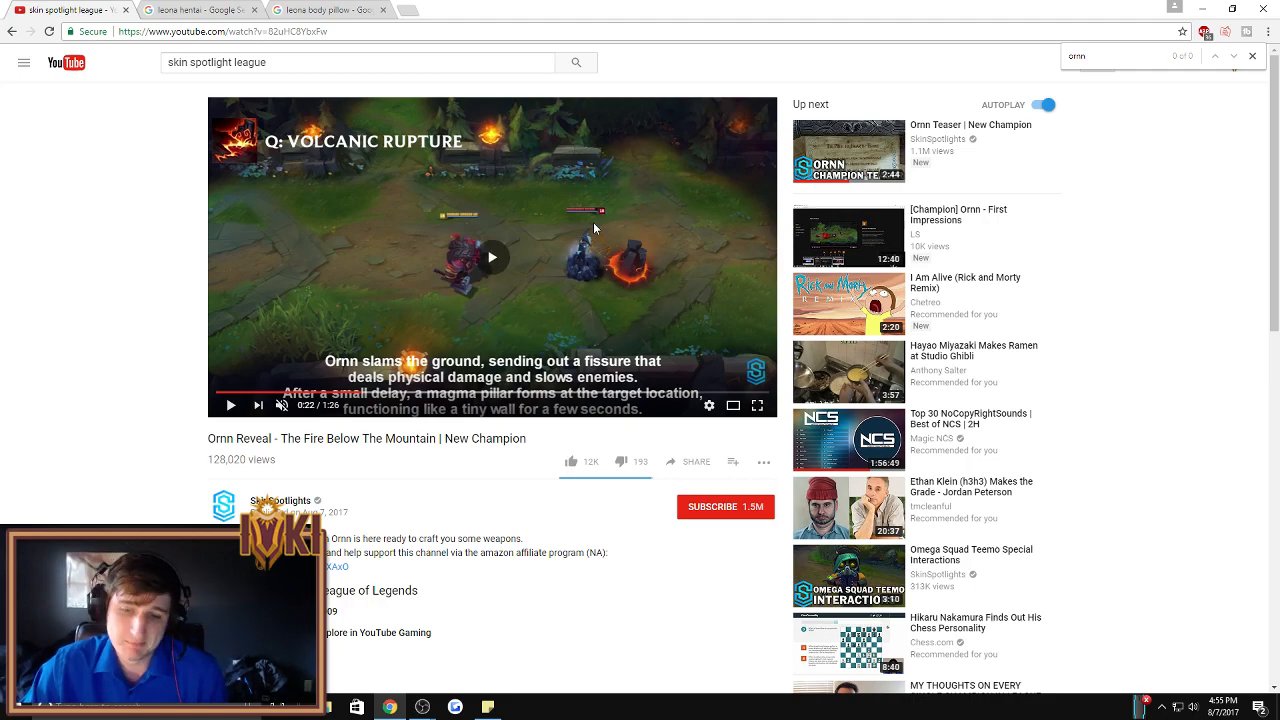
Step: Advance the Ornn reveal video to W: Bellows Breath and pause on its description
left_click(232, 404)
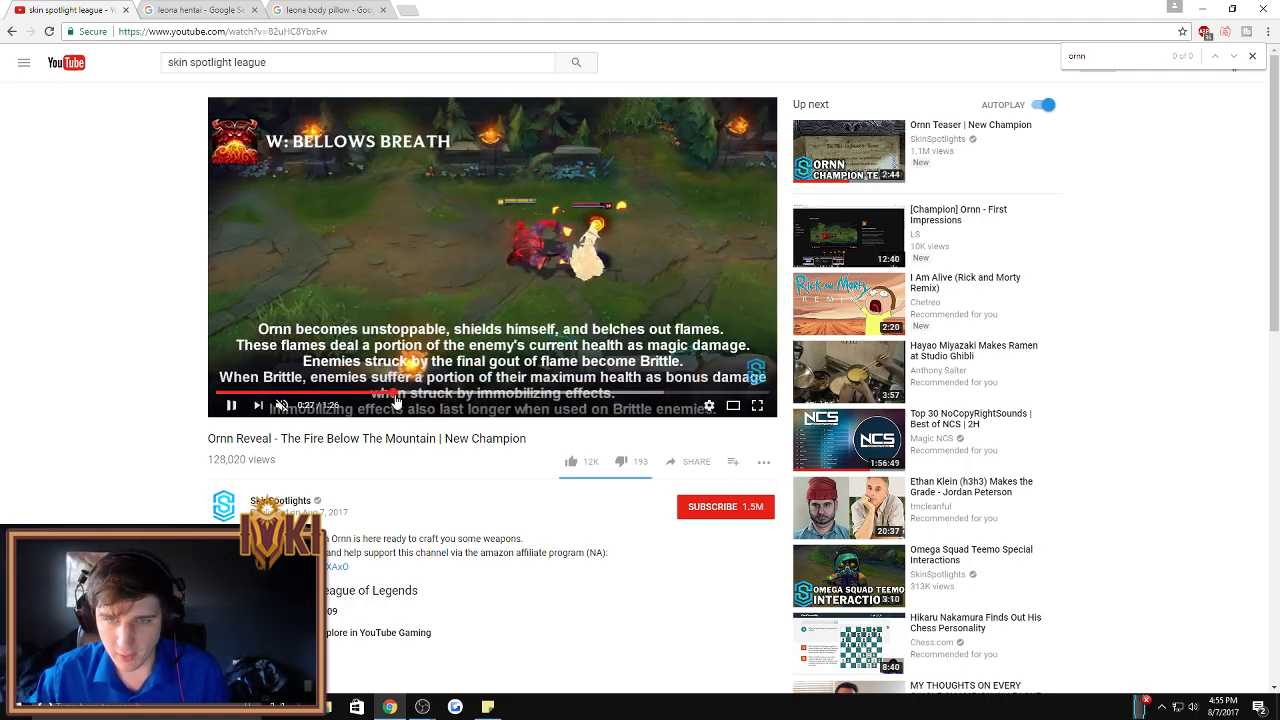
left_click(232, 404)
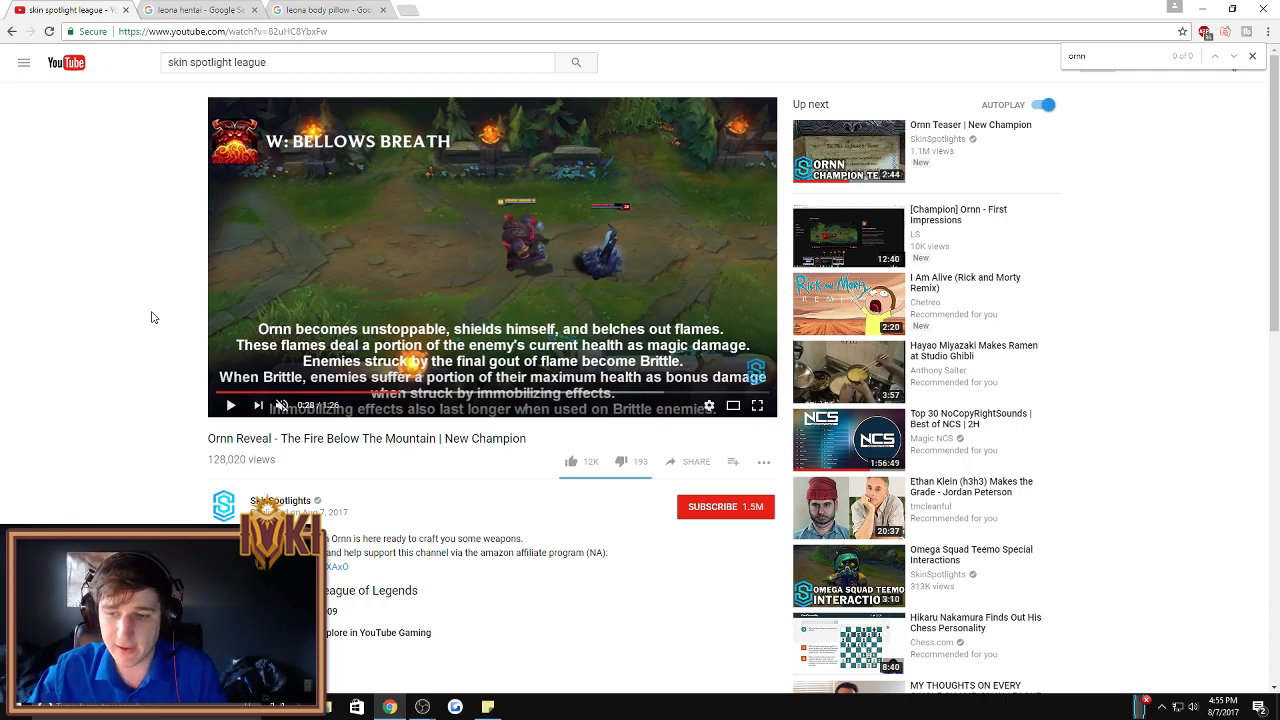
mouse_move(490, 230)
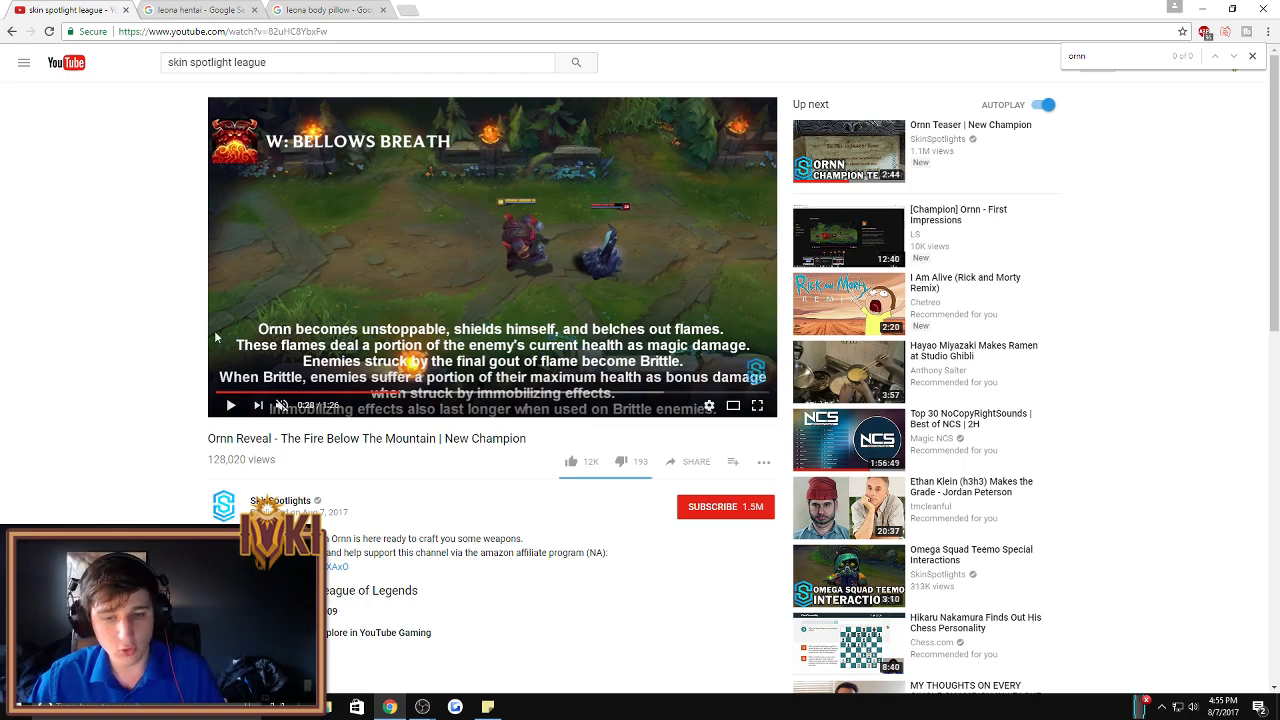
left_click(756, 404)
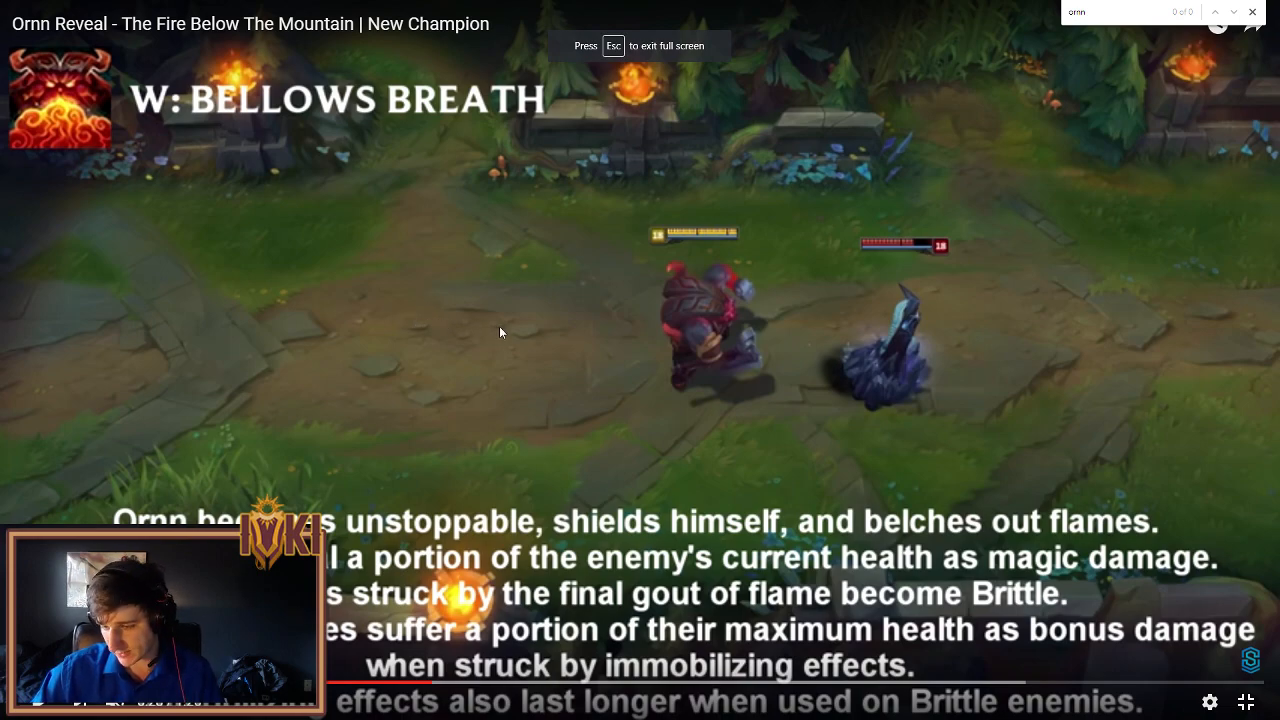
mouse_move(520, 358)
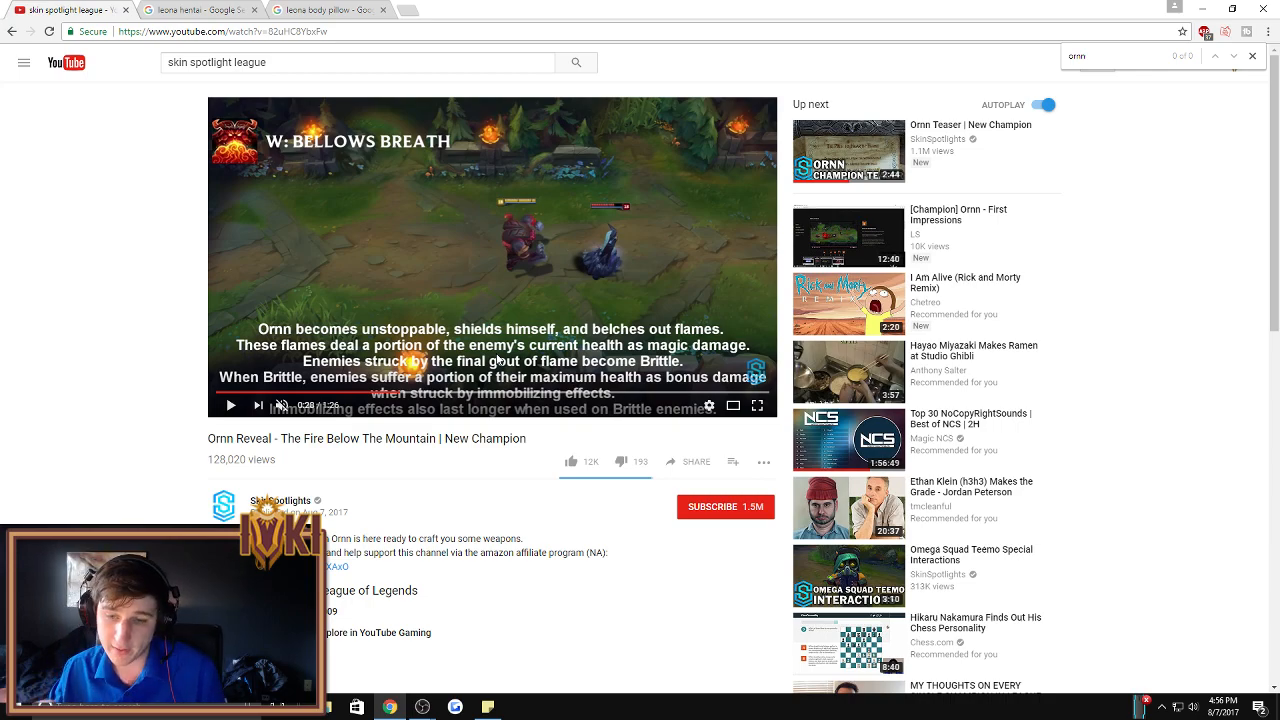
Step: Resume the reveal video so it plays through the E: Searing Charge section
left_click(416, 392)
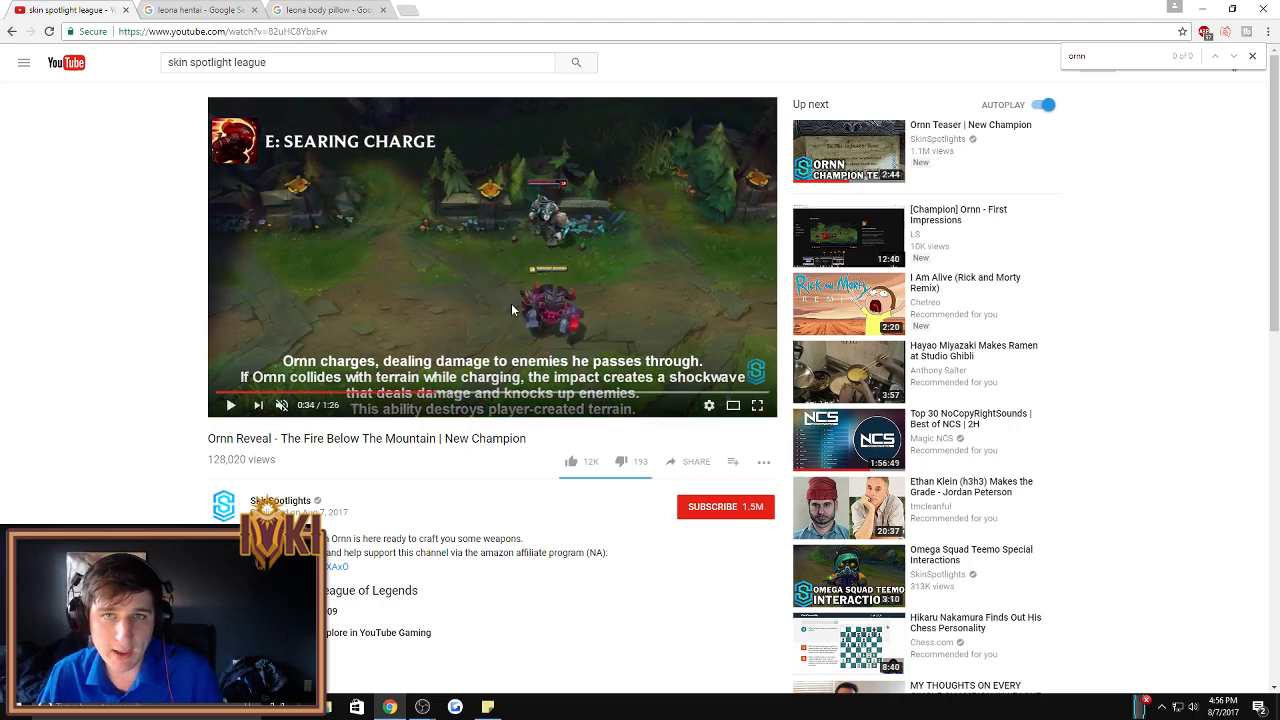
mouse_move(538, 292)
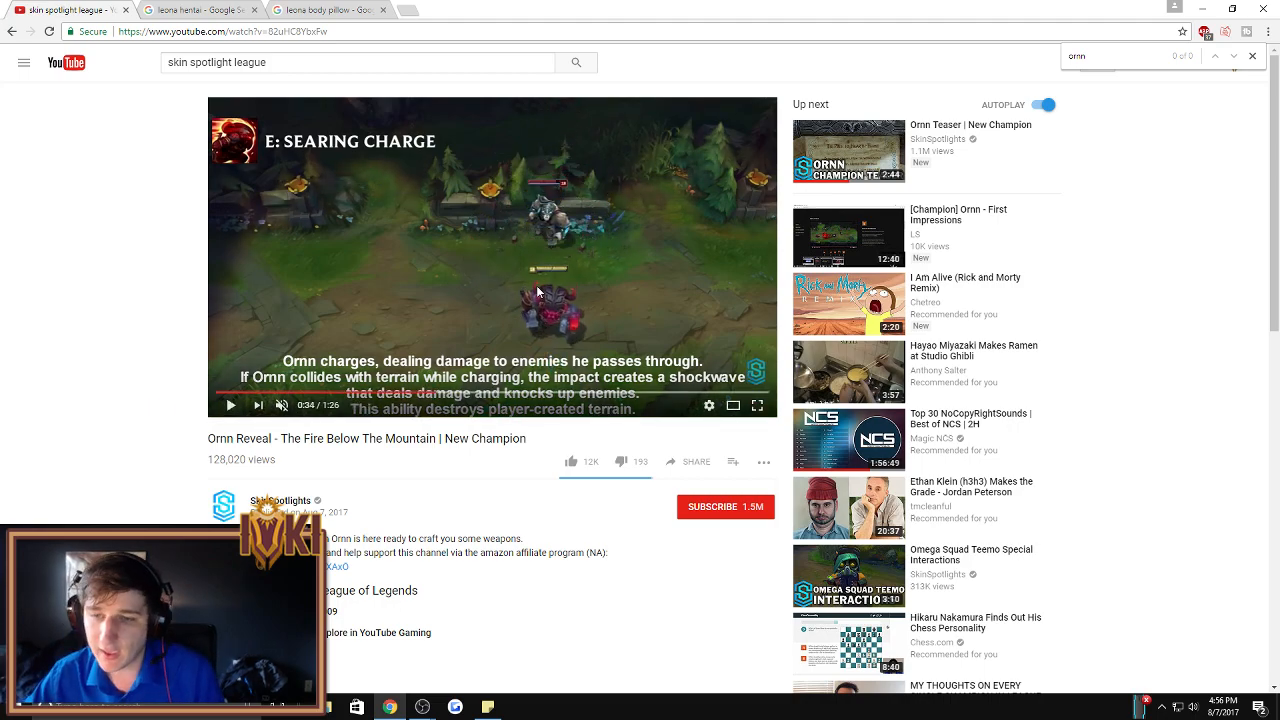
mouse_move(474, 318)
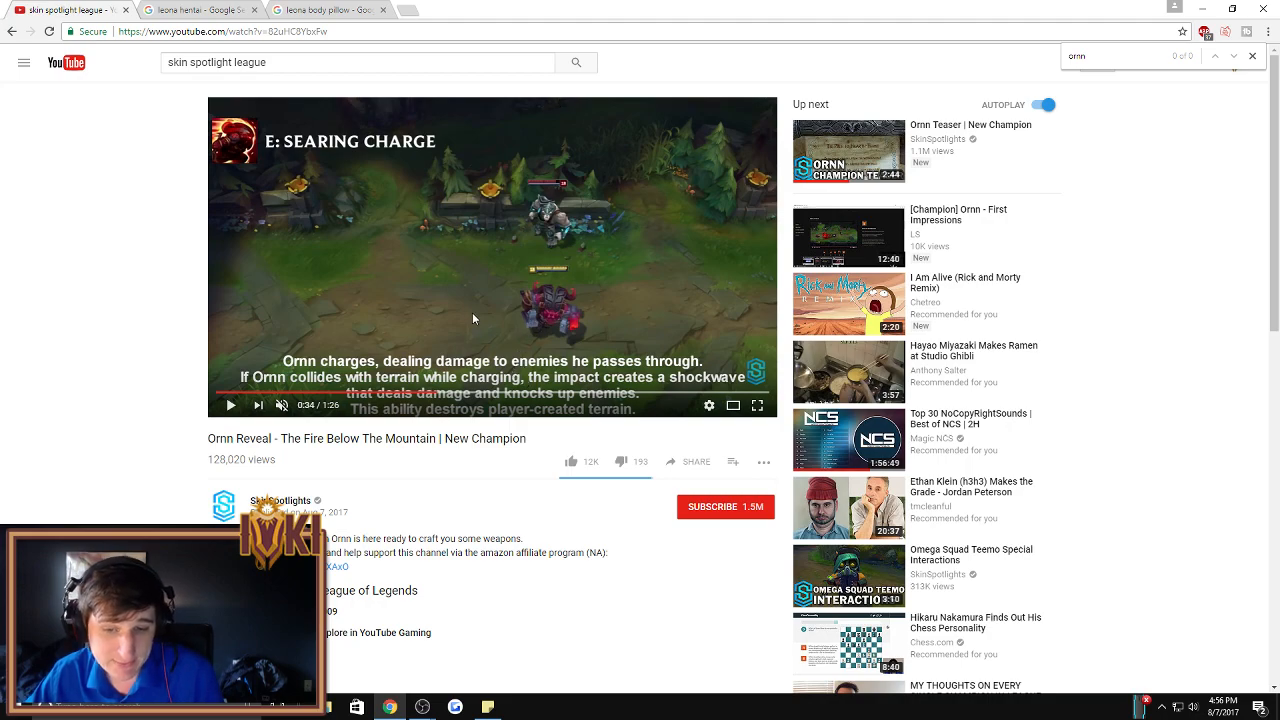
mouse_move(548, 320)
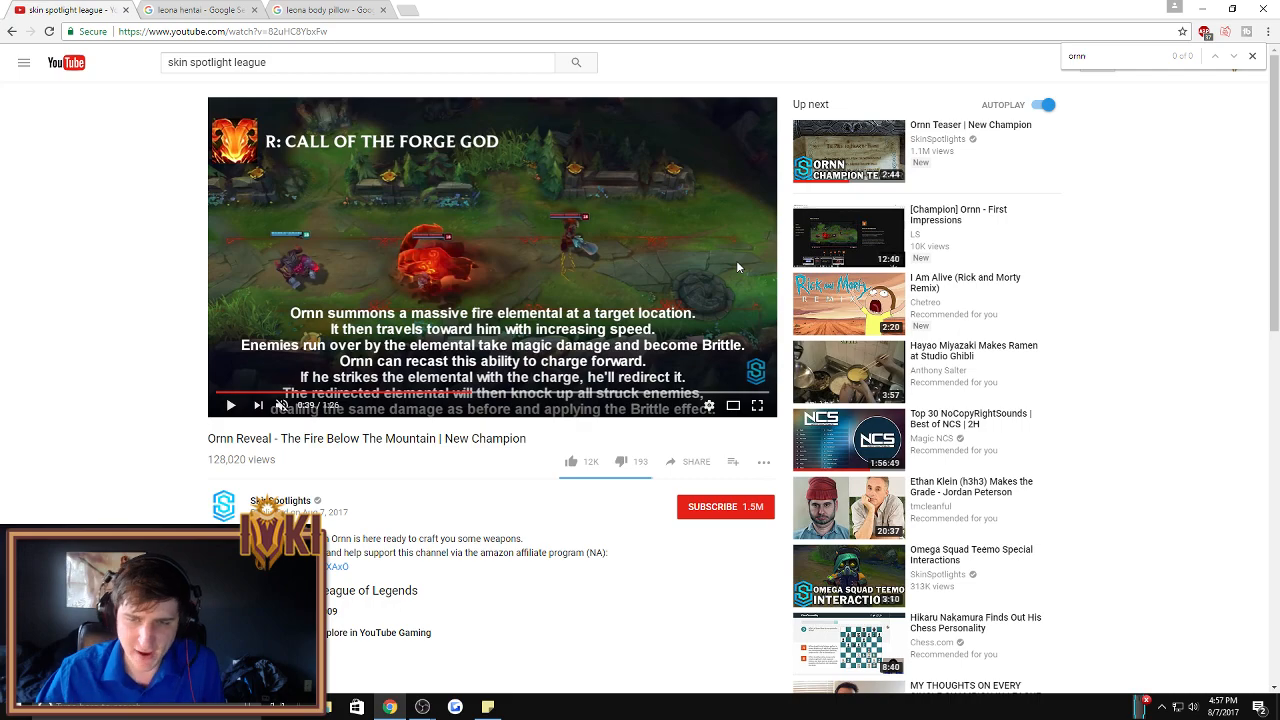
Step: Pause the reveal video on the R: Call of the Forge God description
left_click(492, 256)
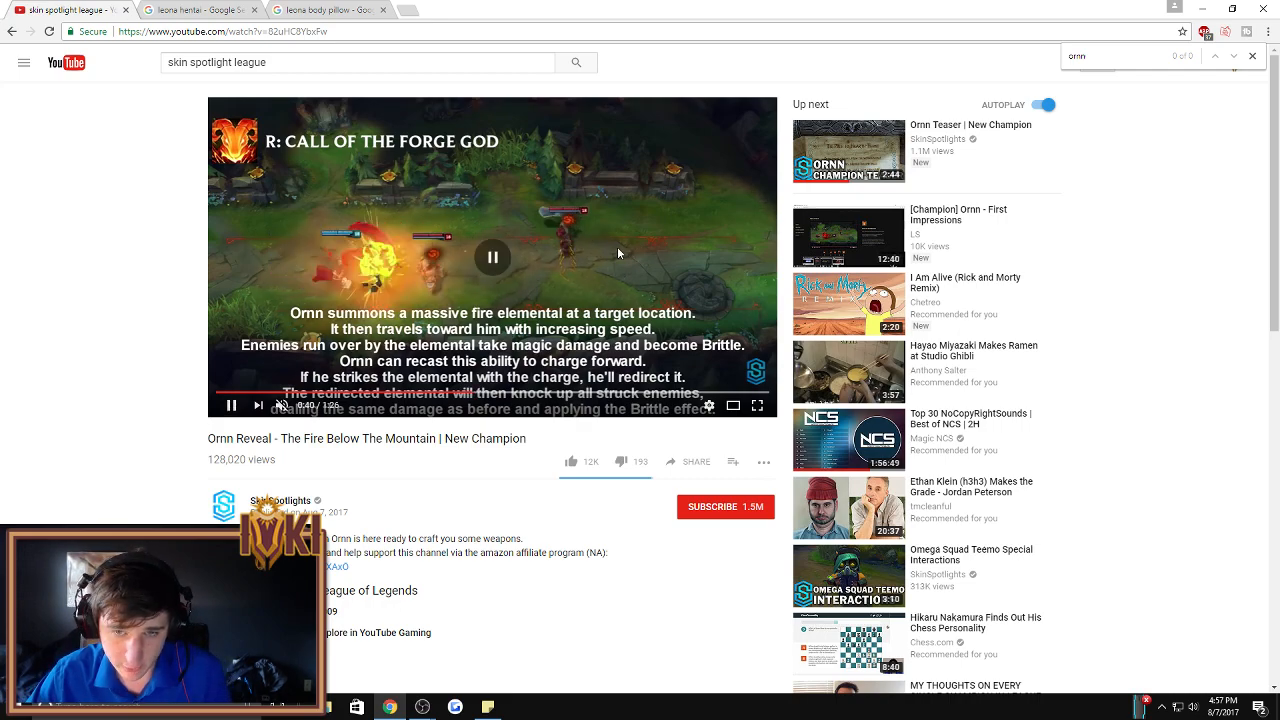